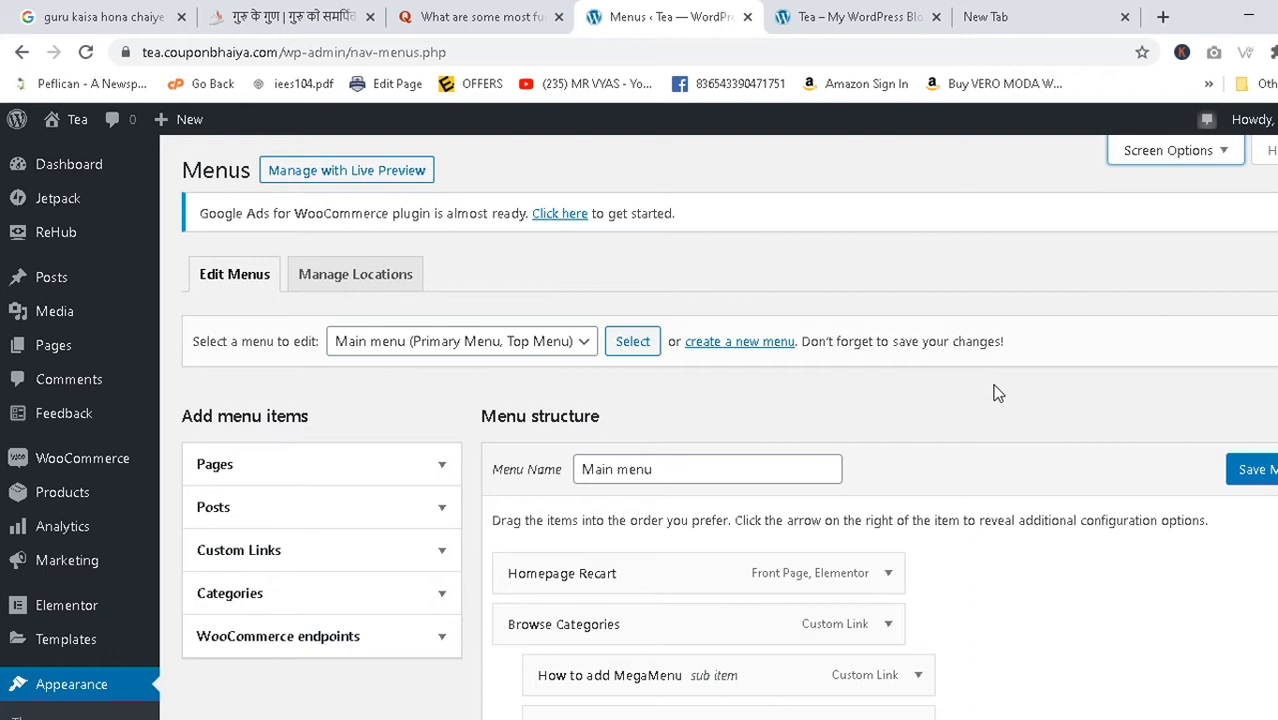
# Switch to the 'Tea – My WordPress Blog' storefront tab with Browse Categories showing
pyautogui.click(855, 17)
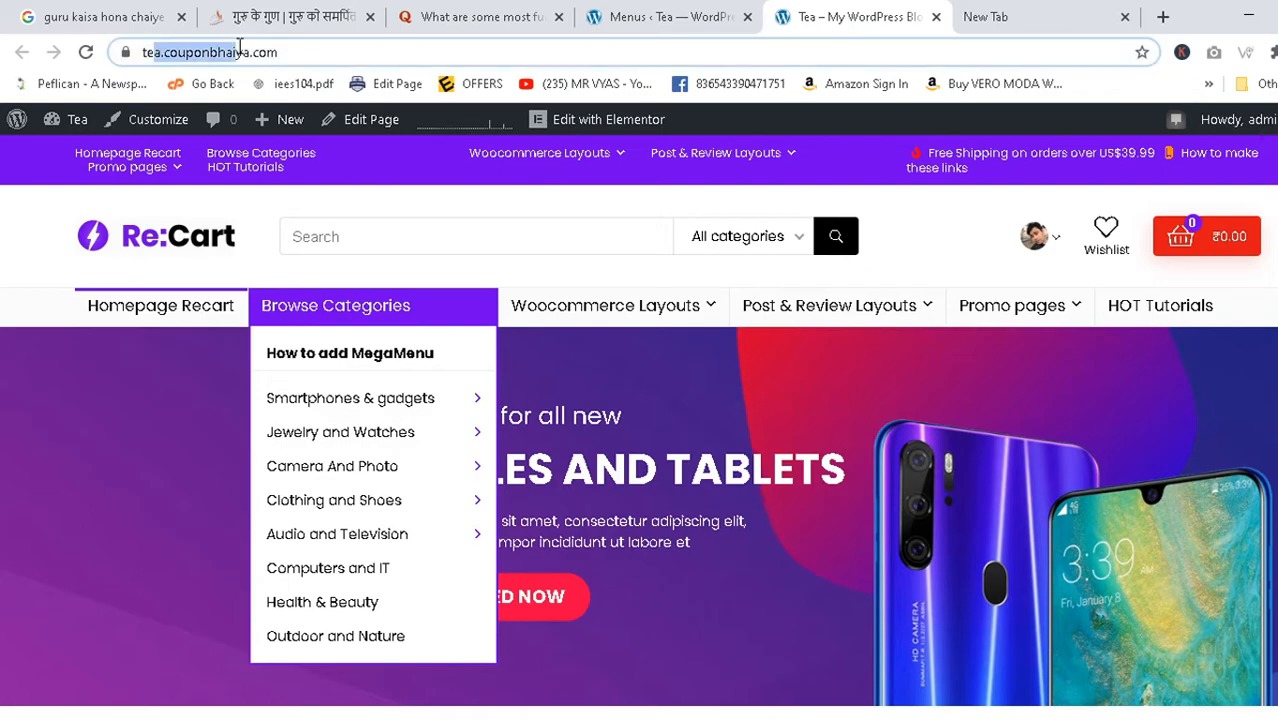
# Scroll through the storefront's product sections, then return to the 'Menus ‹ Tea' admin tab
pyautogui.scroll(-3)
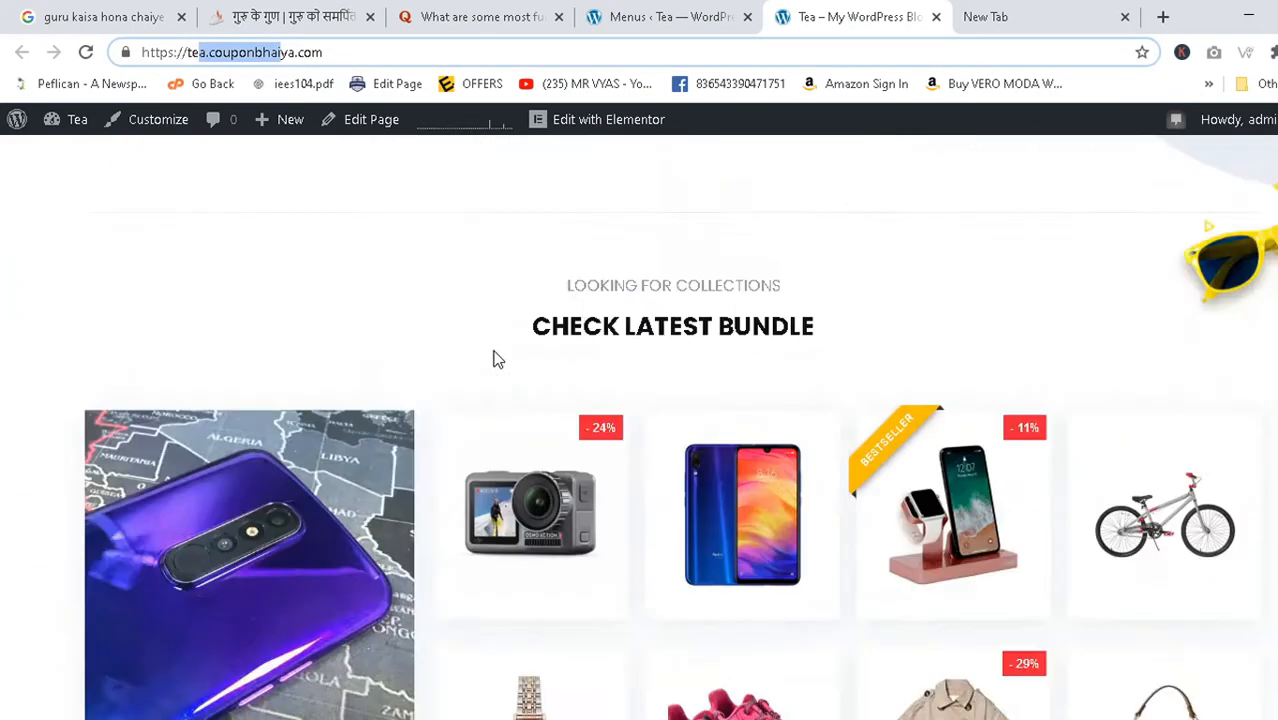
pyautogui.scroll(-3)
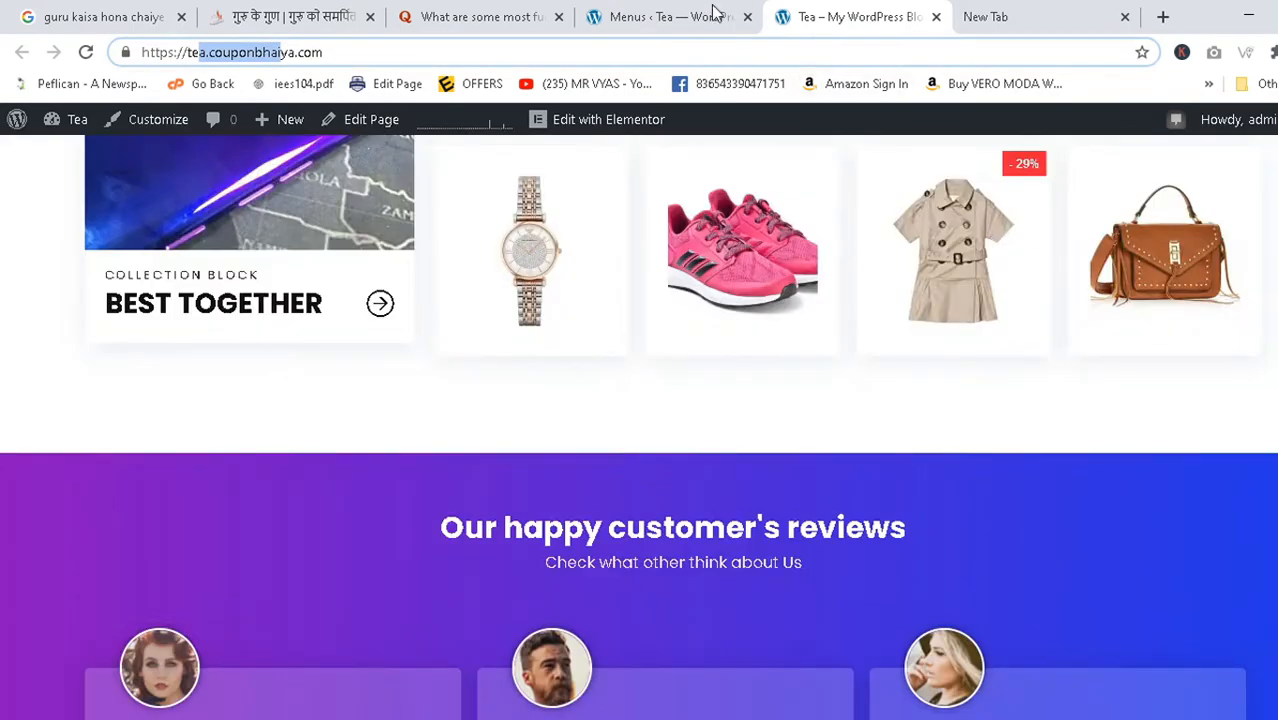
pyautogui.click(665, 17)
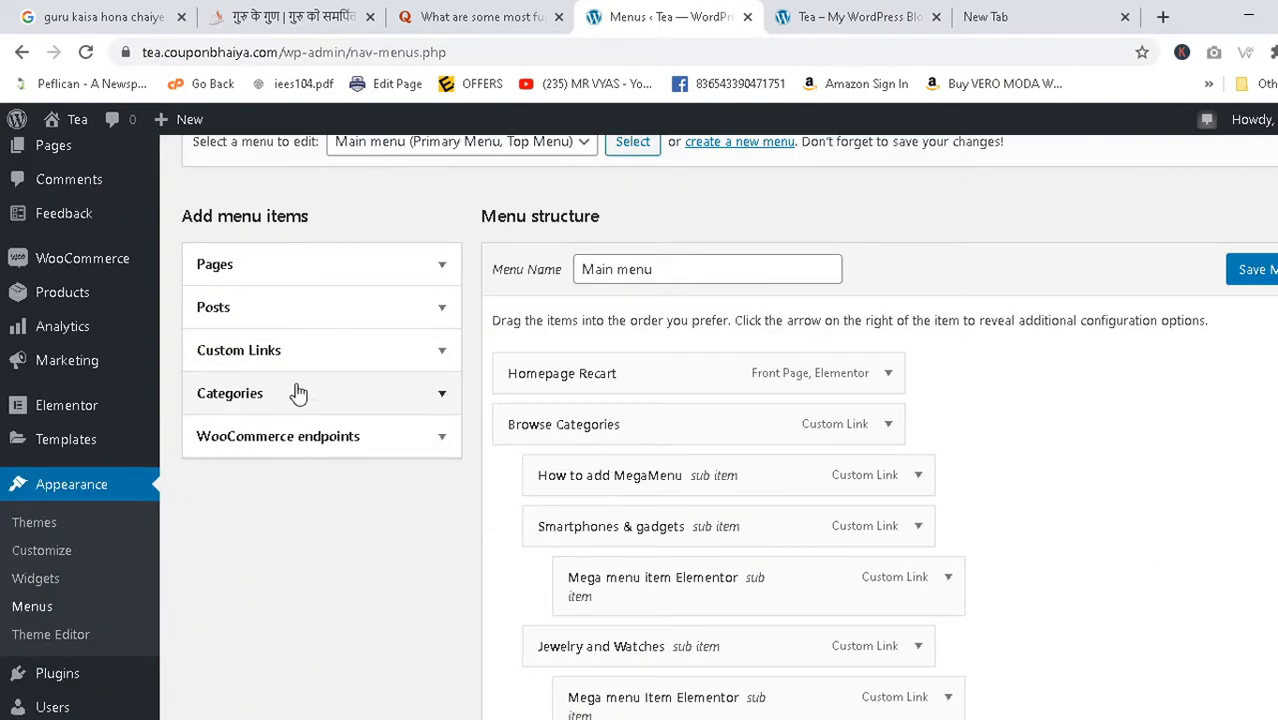
# Scroll through the Main menu structure, including Promo and Shop pages, and back up
pyautogui.scroll(-3)
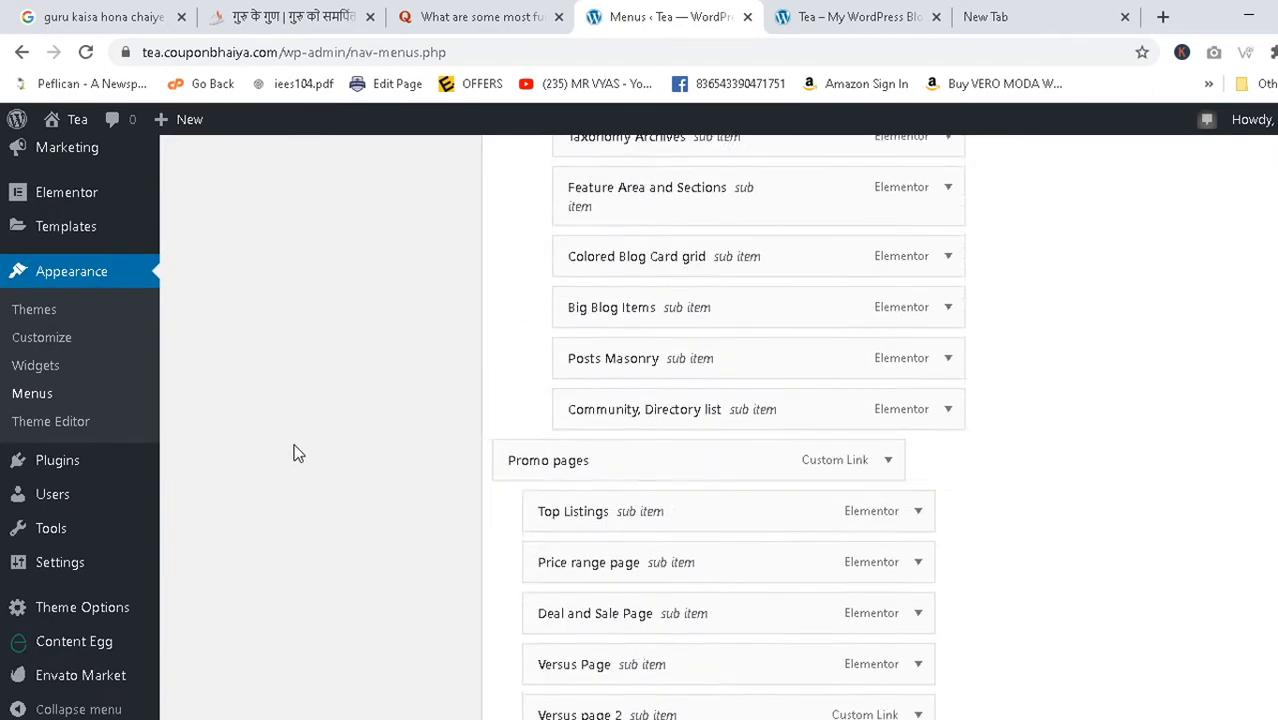
pyautogui.scroll(3)
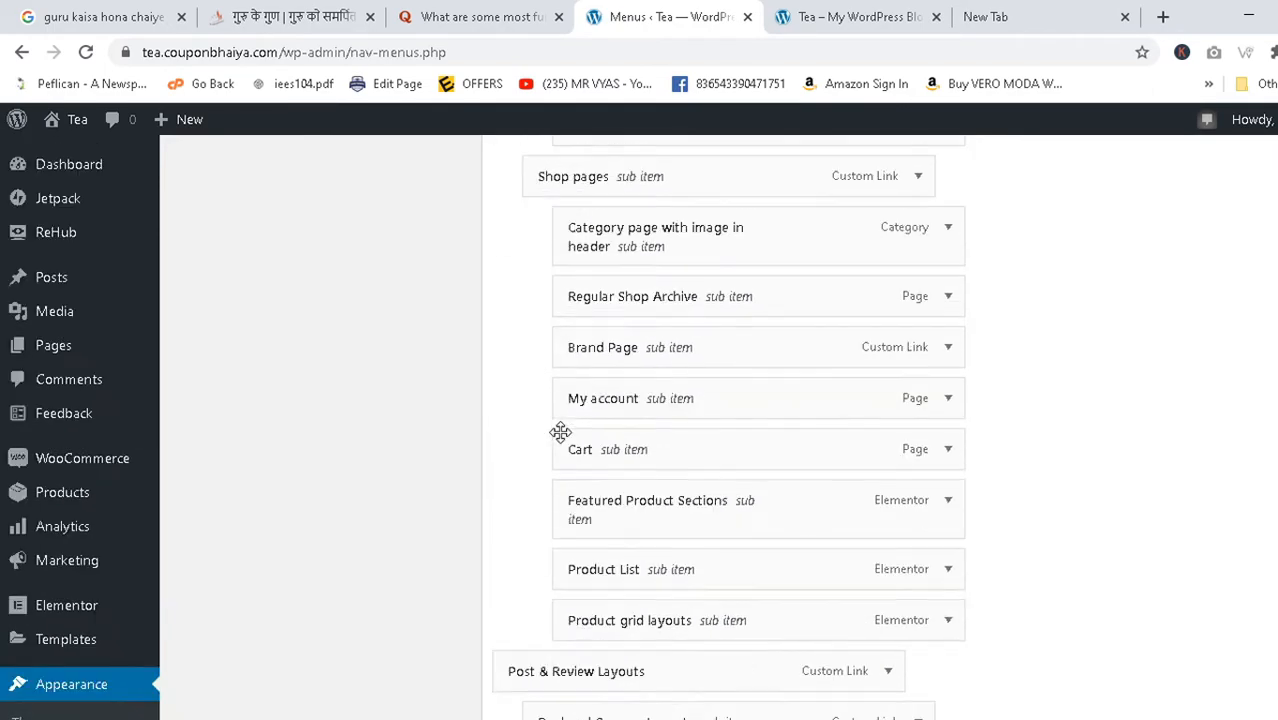
pyautogui.scroll(3)
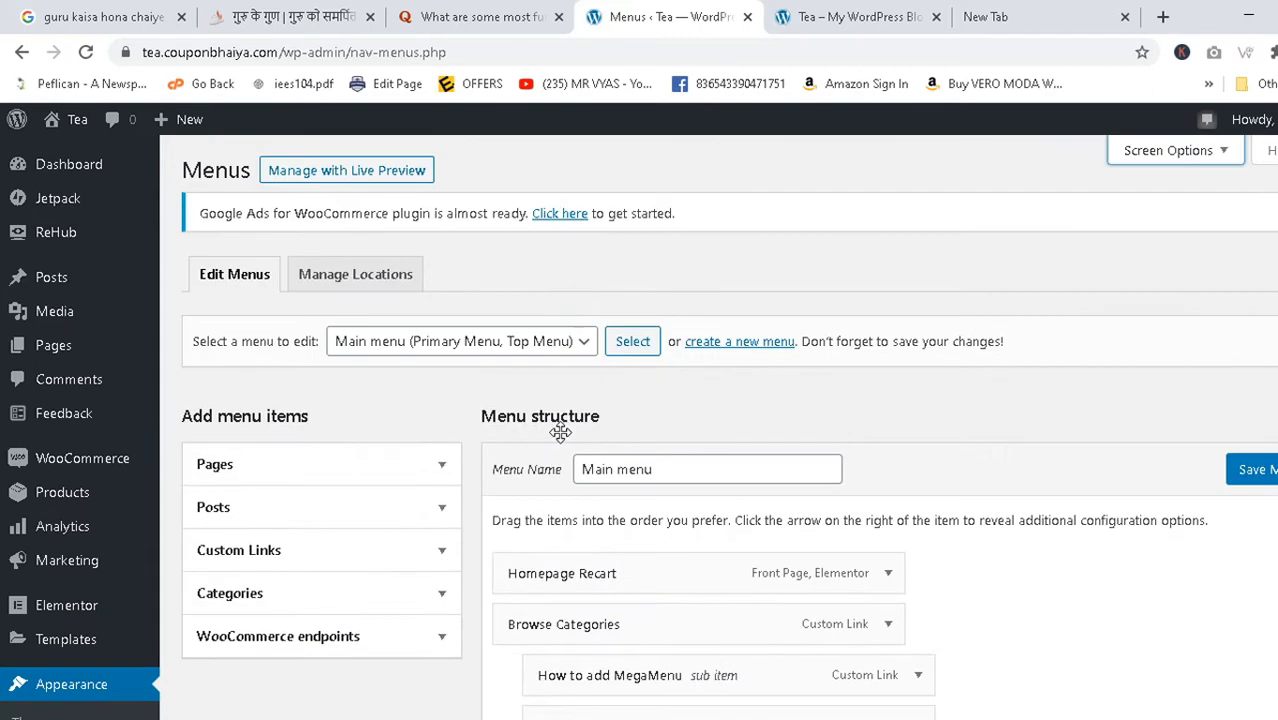
pyautogui.moveTo(615, 573)
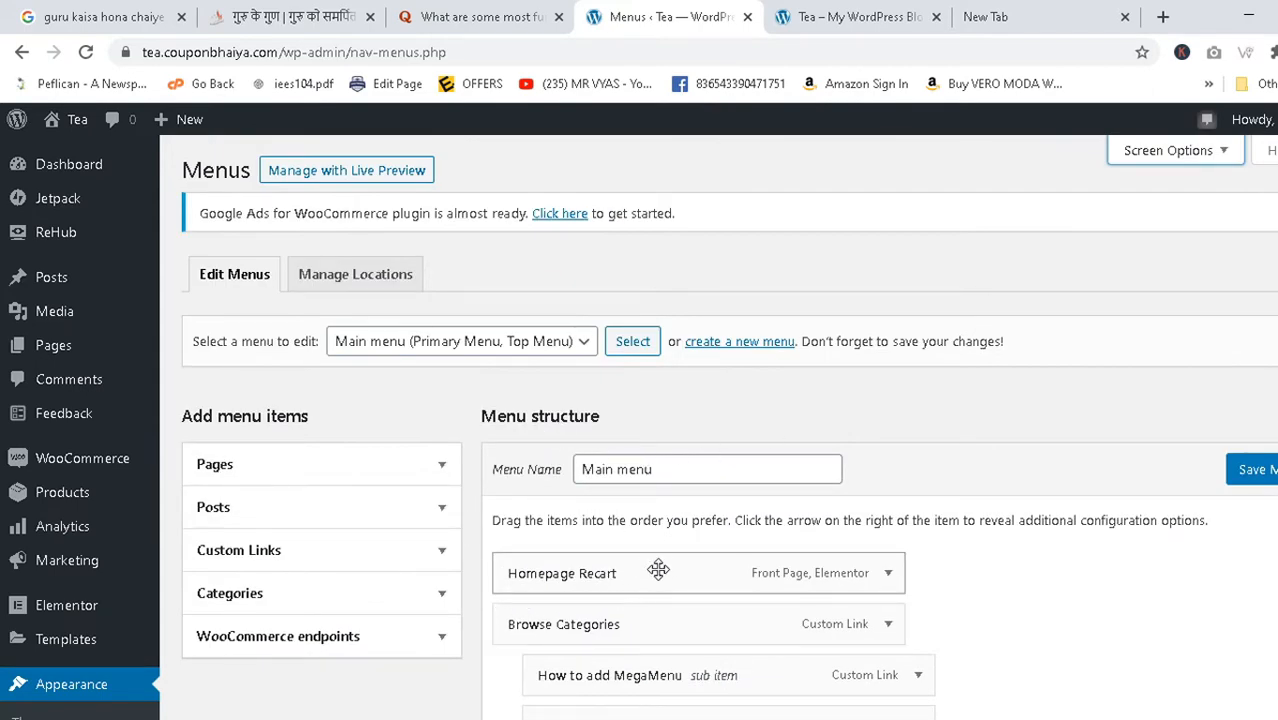
pyautogui.moveTo(438, 463)
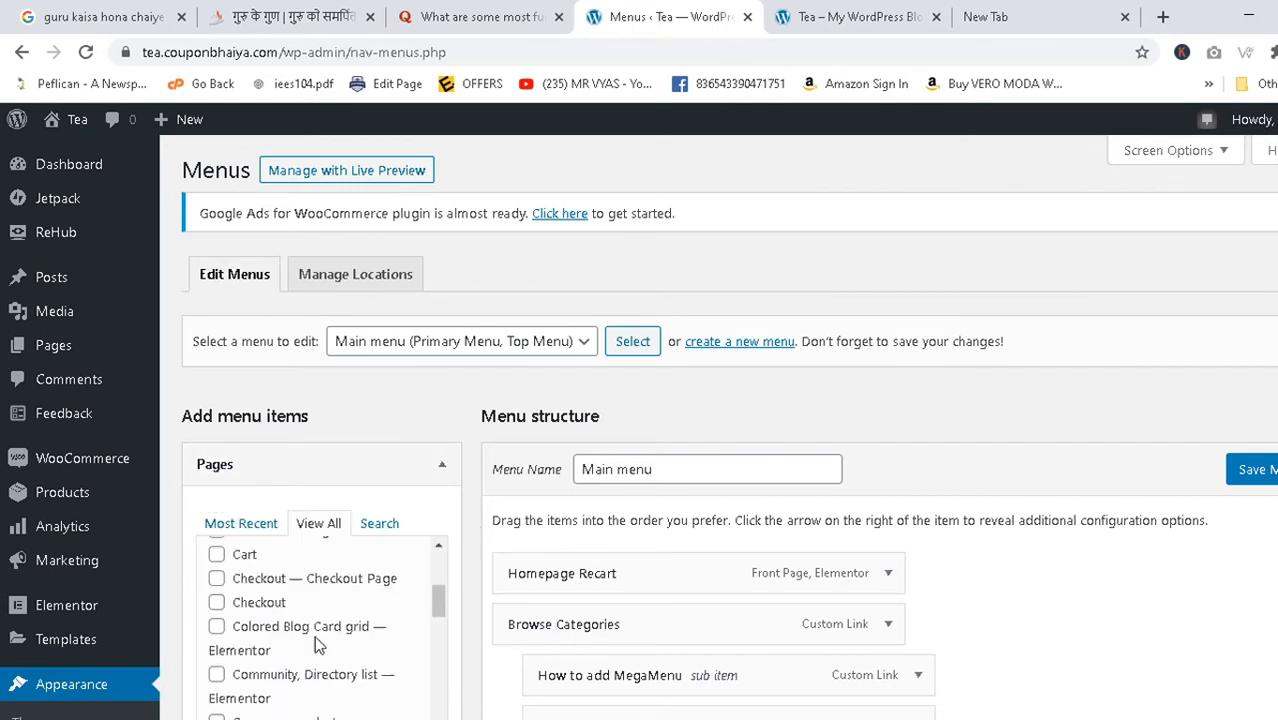
# Browse the site pages under Add menu items, then scroll back to the Main menu
pyautogui.scroll(3)
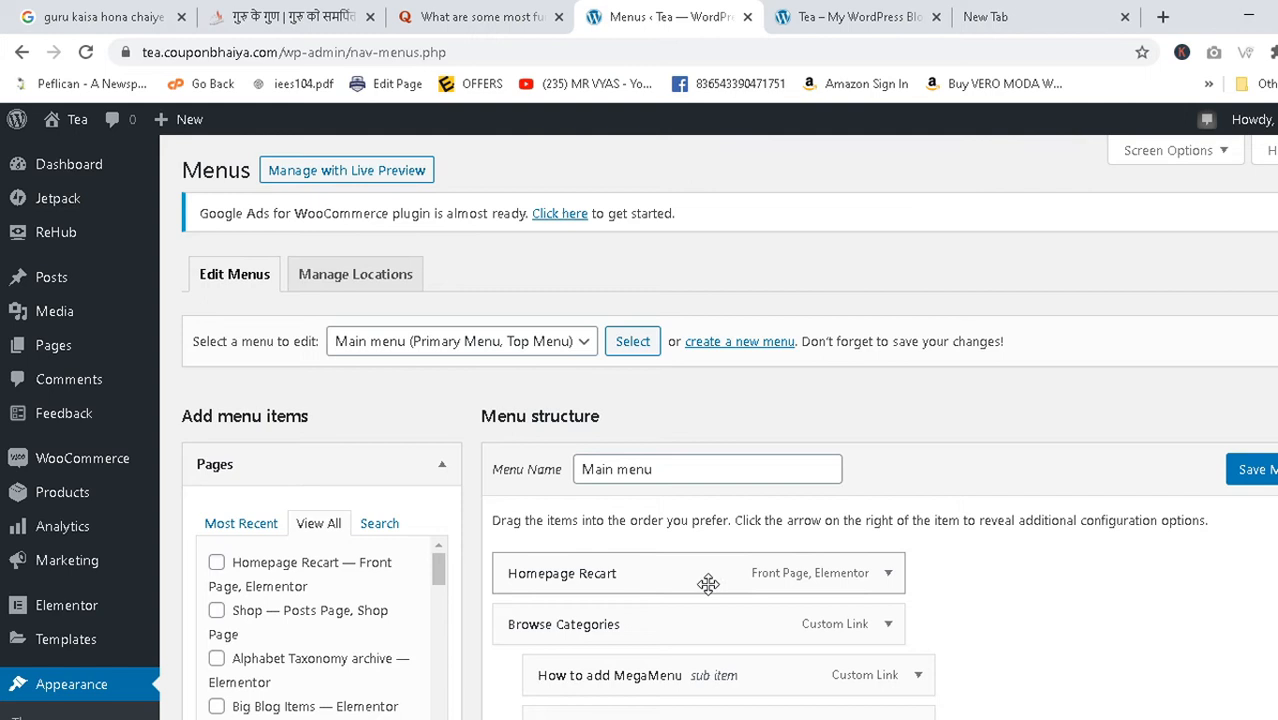
pyautogui.moveTo(713, 590)
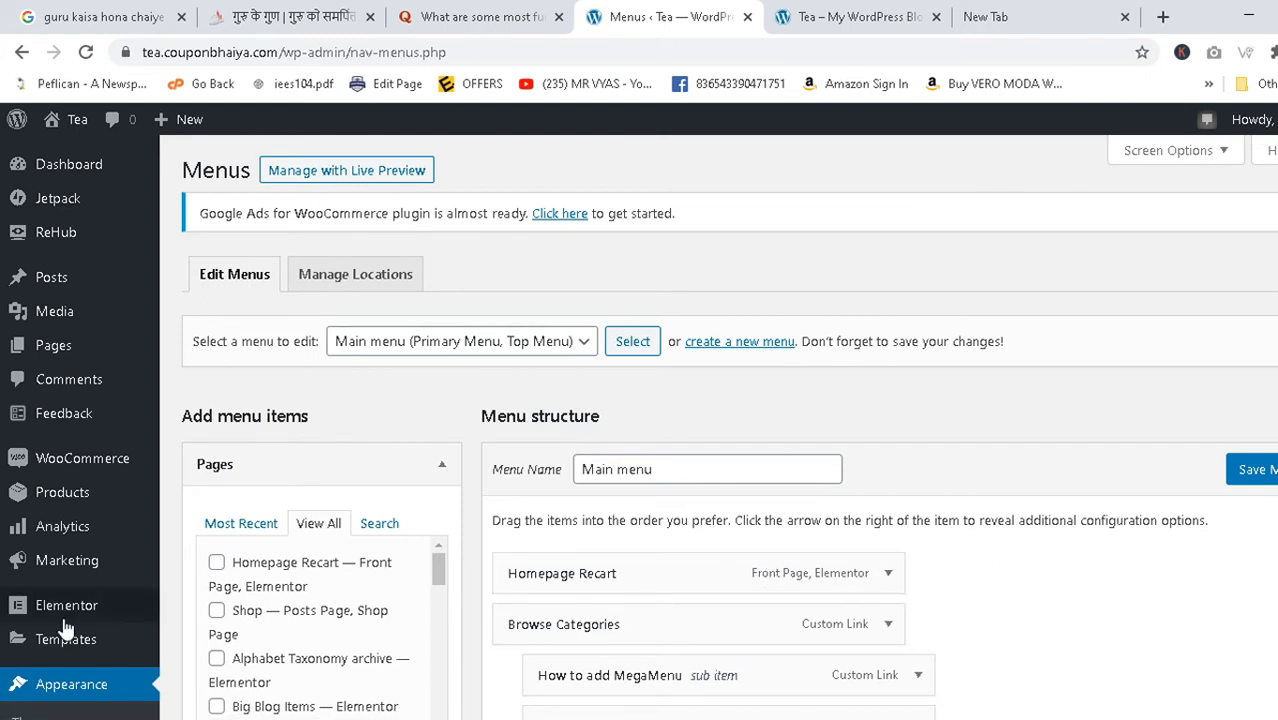
pyautogui.scroll(-3)
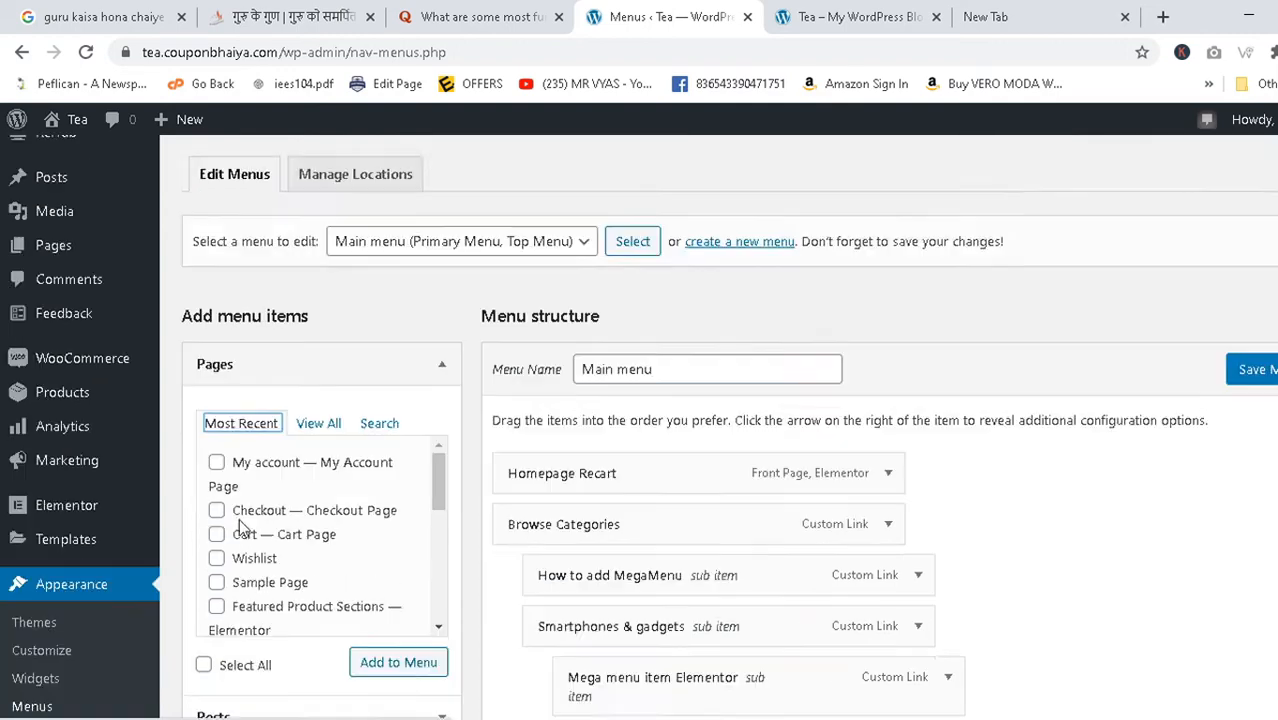
pyautogui.scroll(-3)
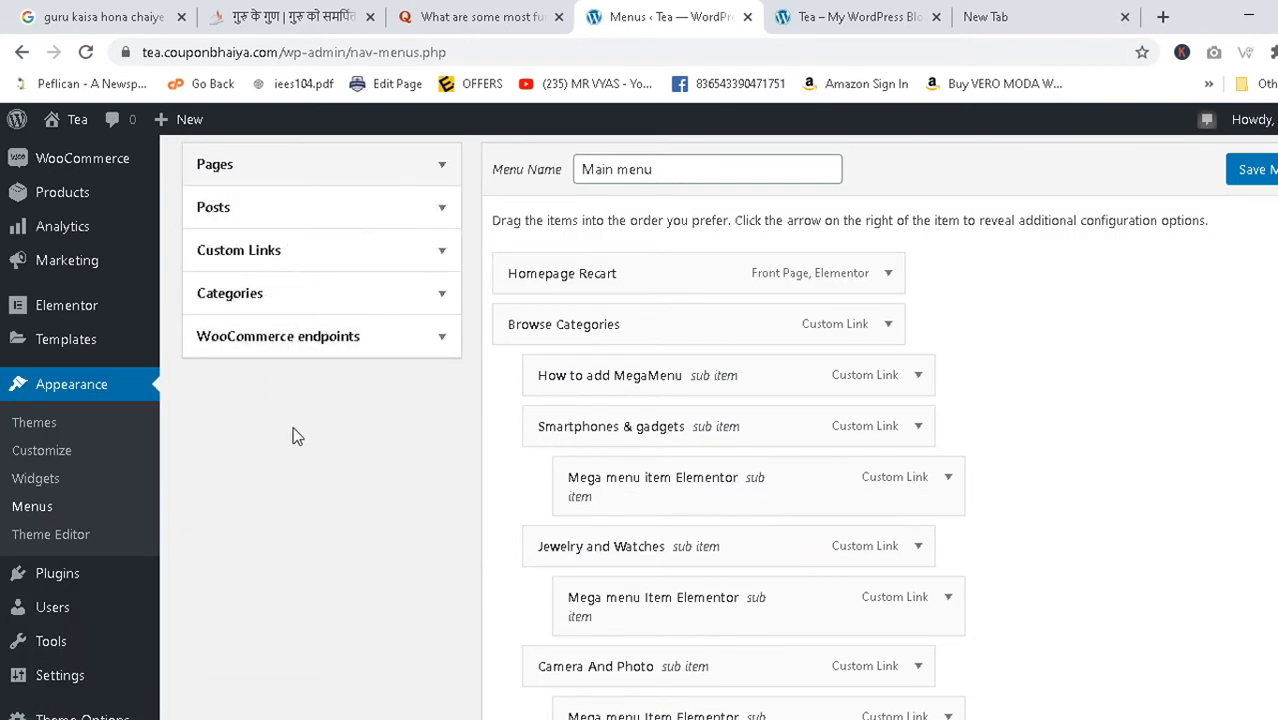
pyautogui.scroll(3)
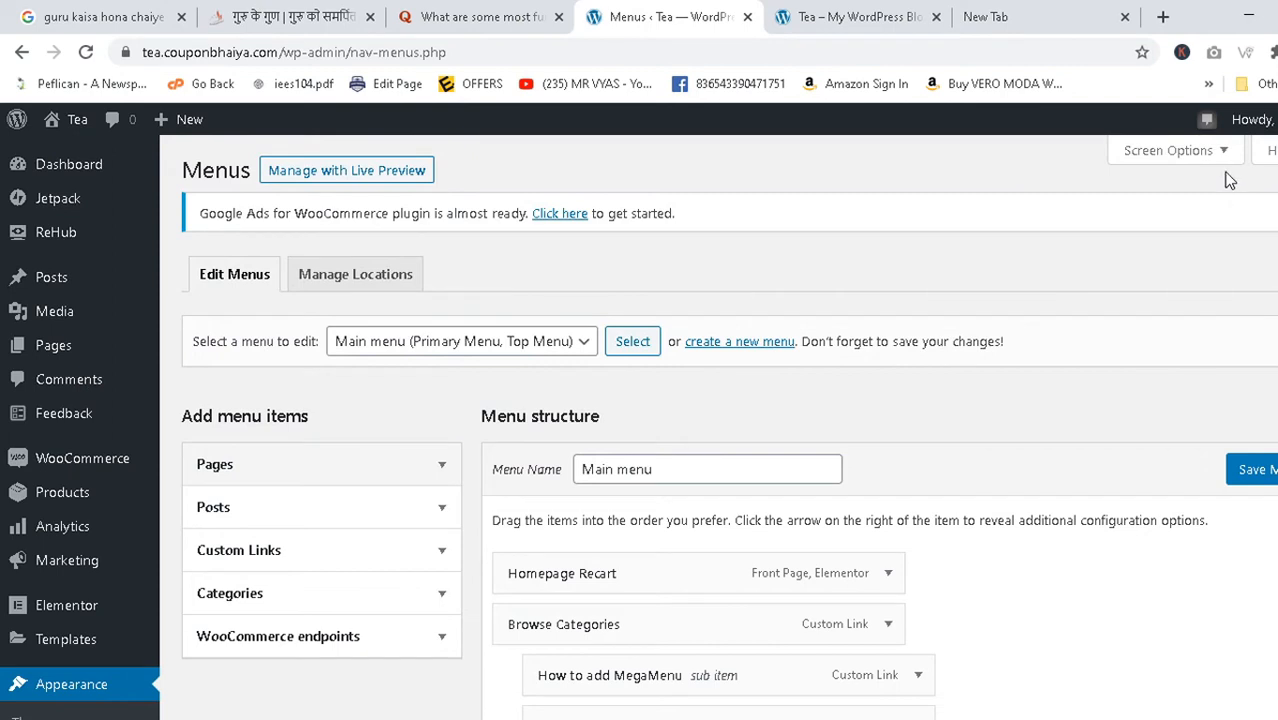
# Tick Product categories and Product tags under Boxes in Screen Options
pyautogui.click(1168, 150)
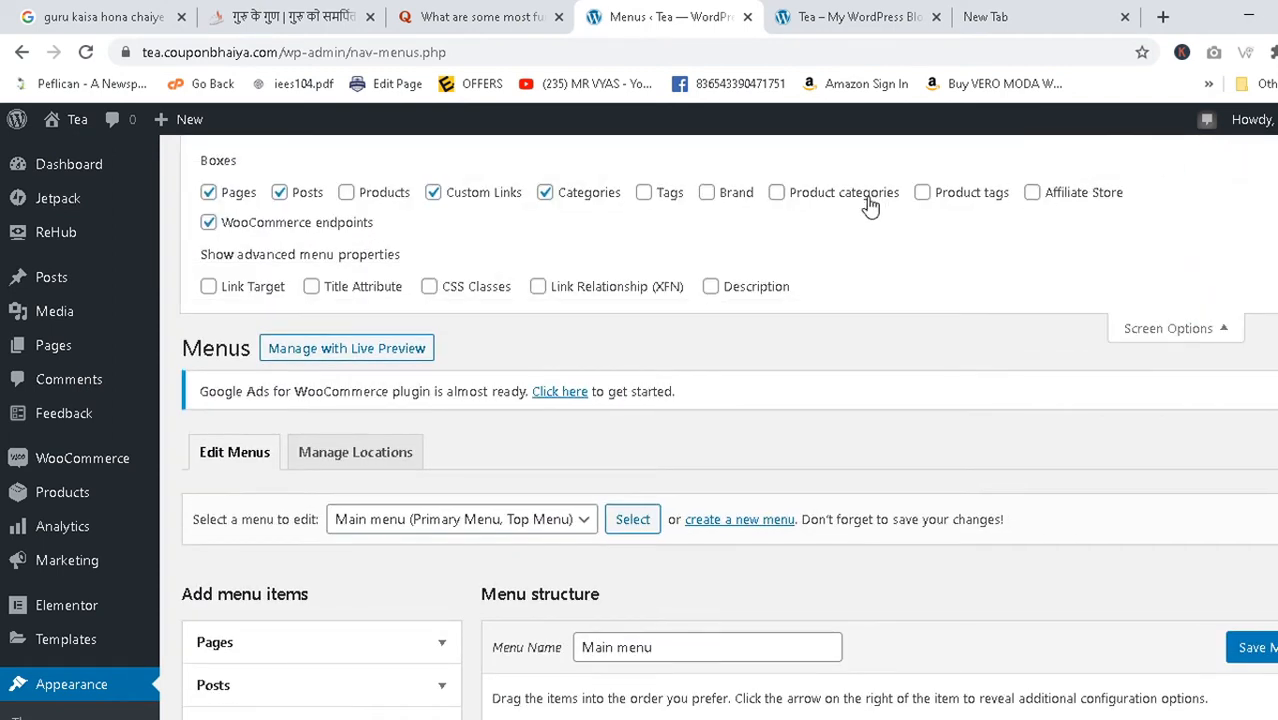
pyautogui.click(776, 192)
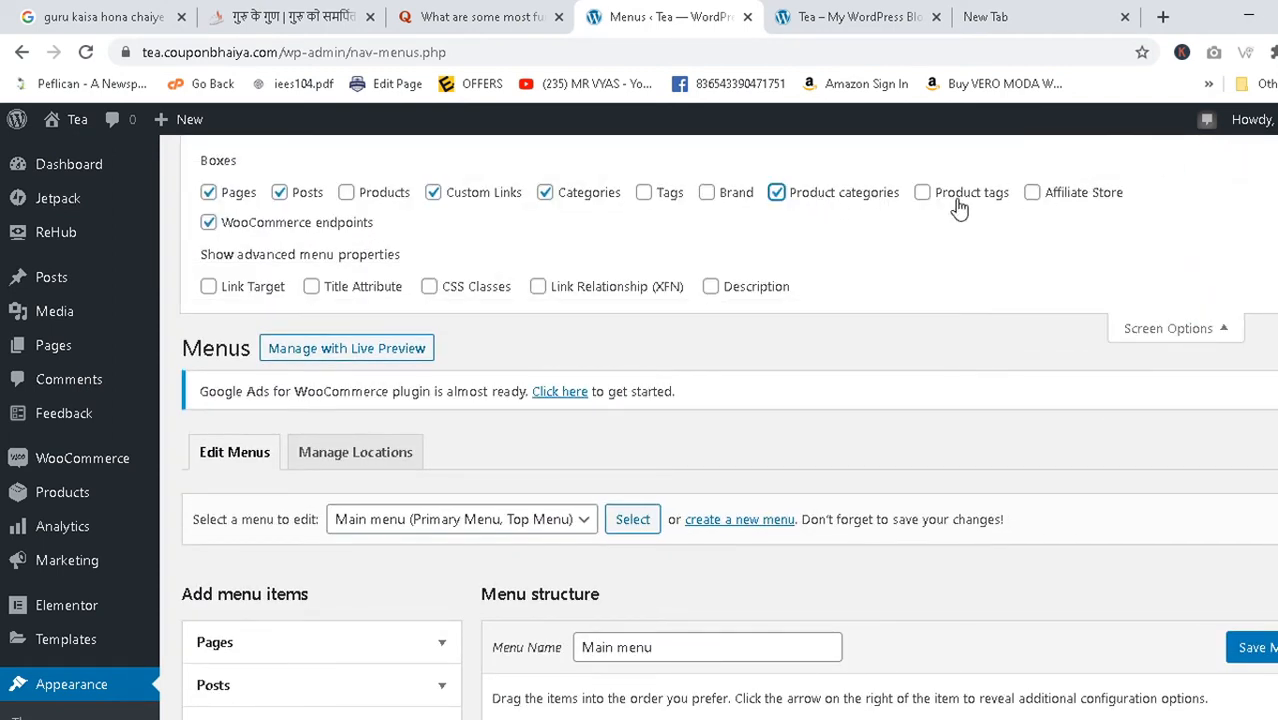
pyautogui.click(921, 192)
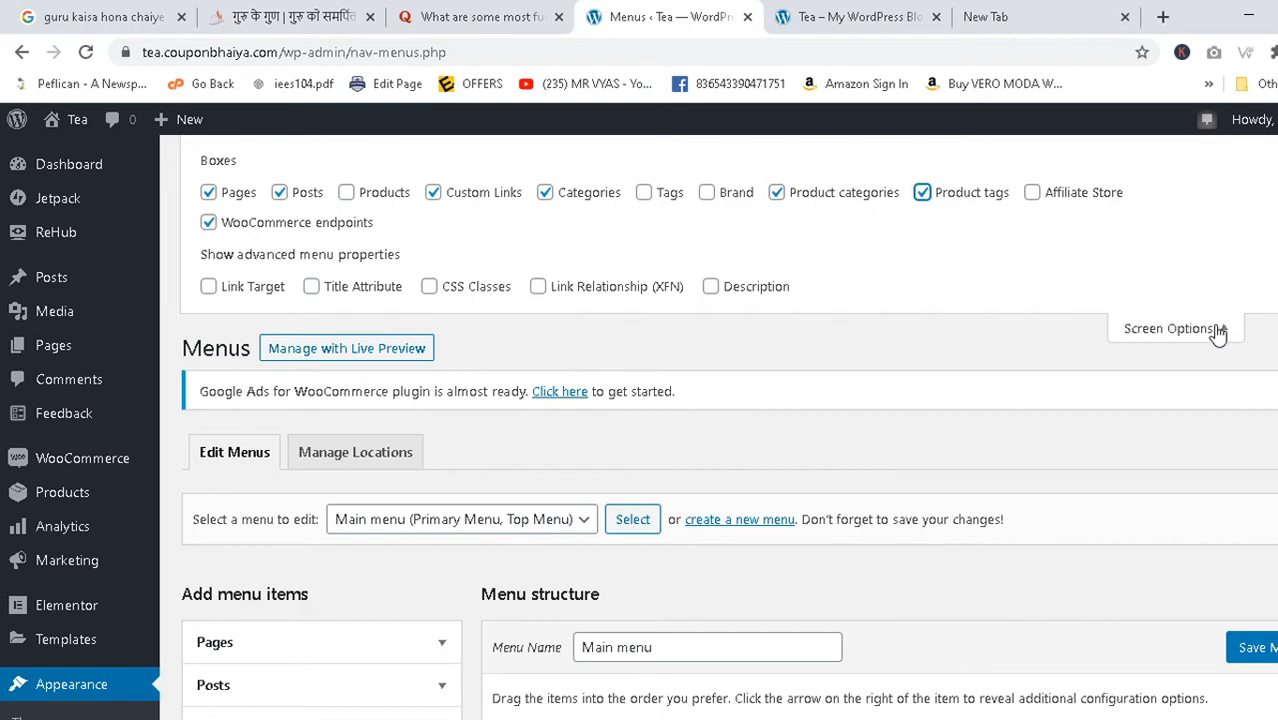
pyautogui.scroll(-3)
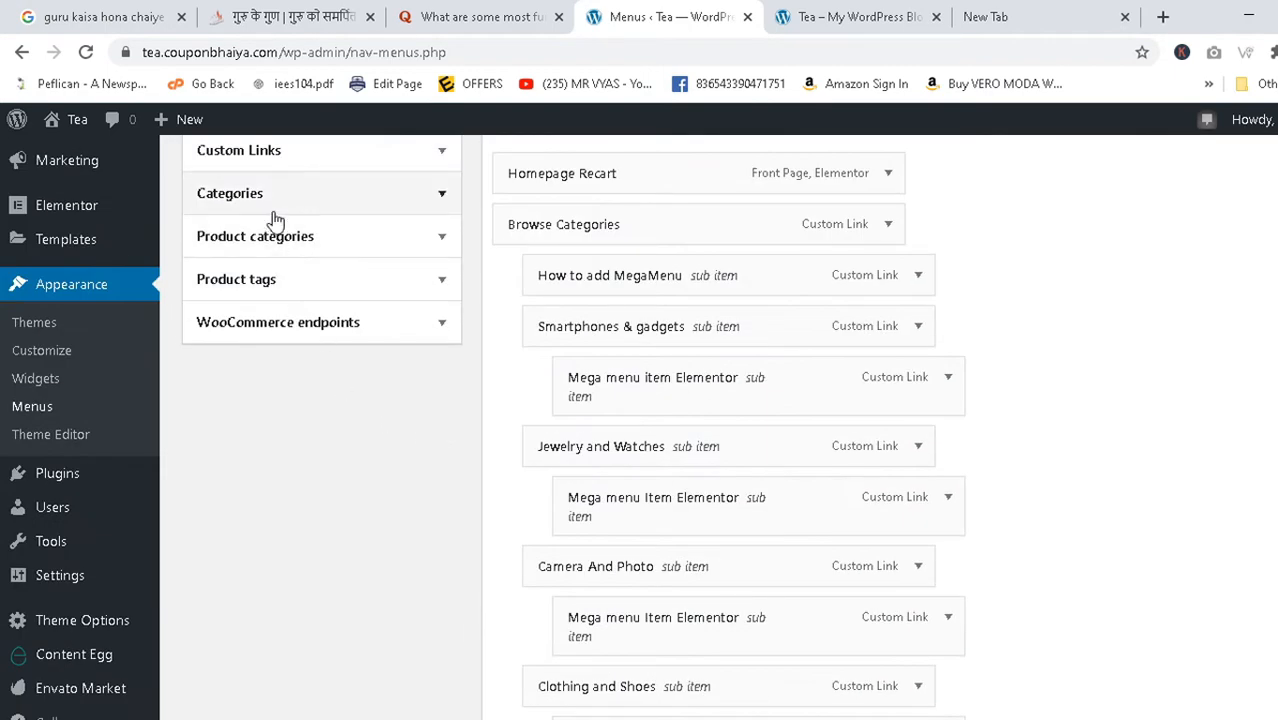
pyautogui.scroll(3)
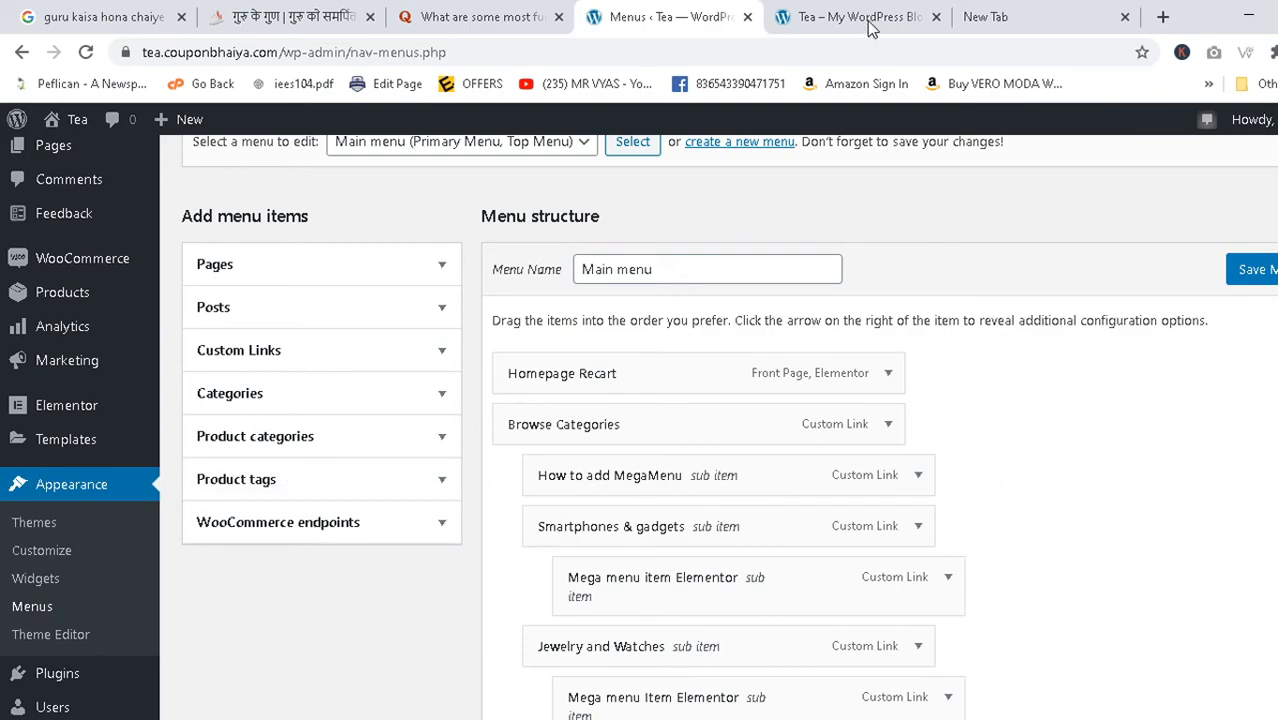
# Switch between the Menus admin and storefront tabs to inspect the Clothing and Shoes mega menu
pyautogui.click(855, 17)
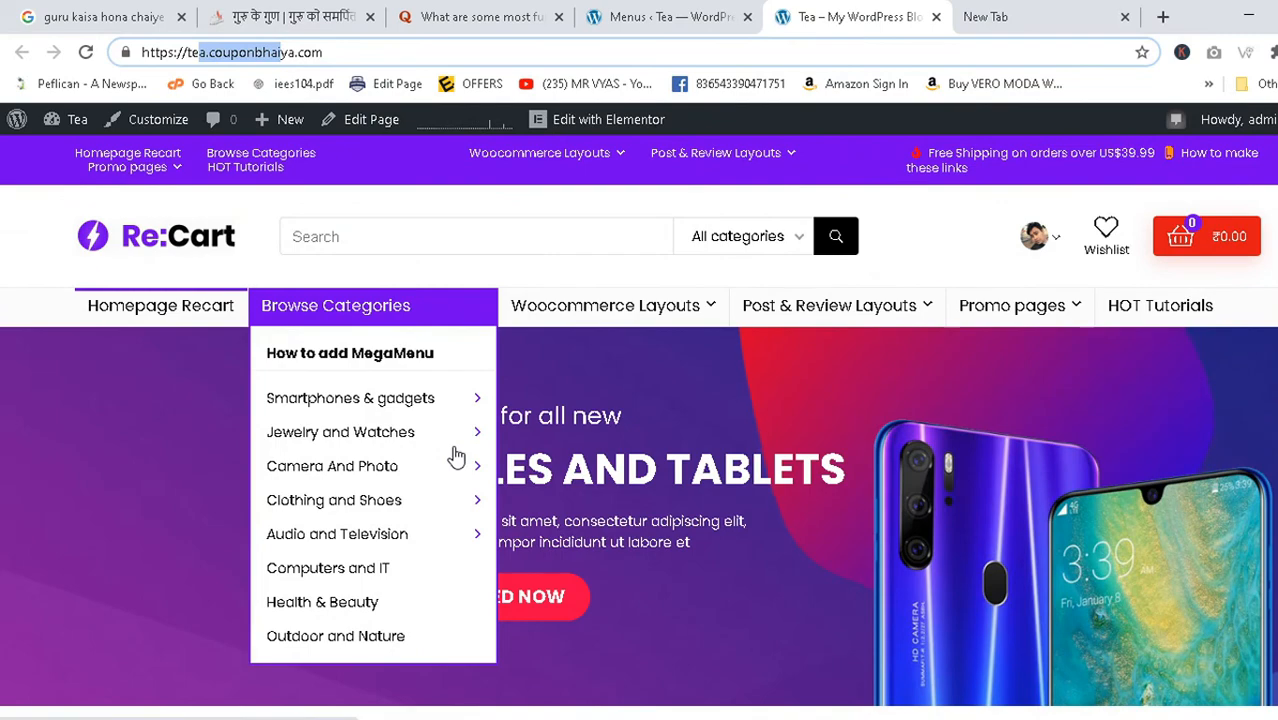
pyautogui.click(665, 17)
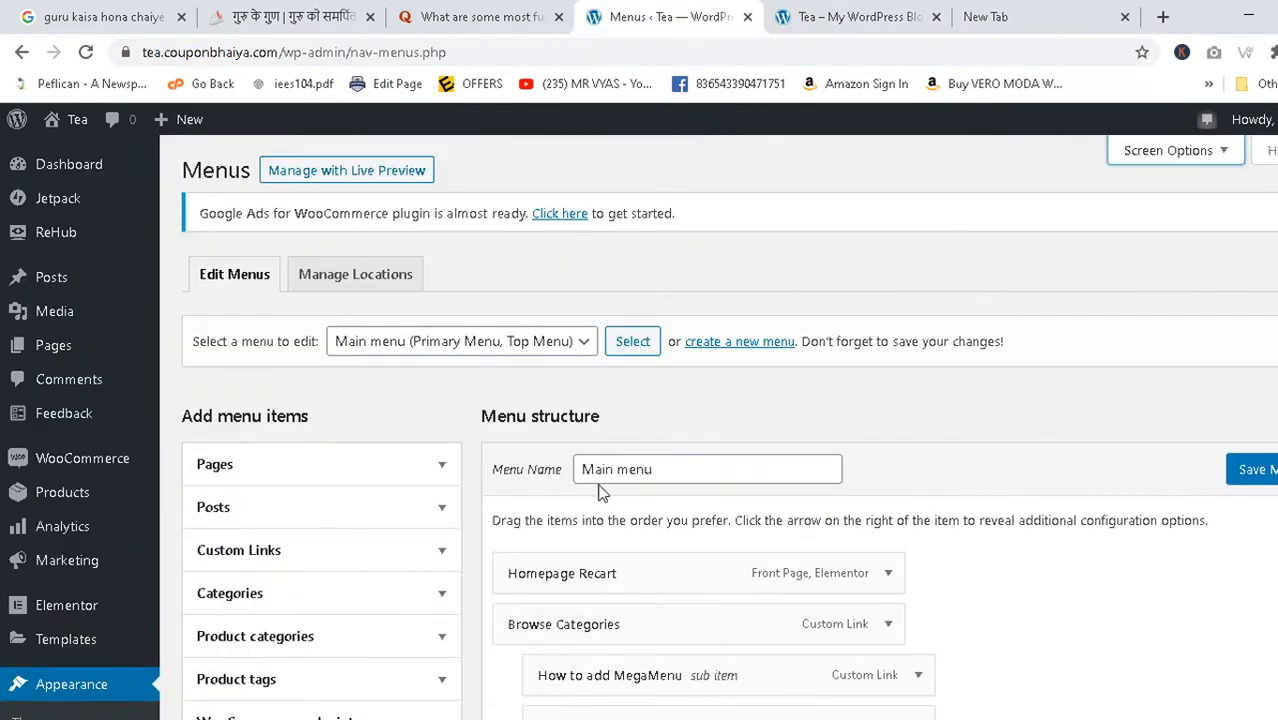
pyautogui.click(855, 17)
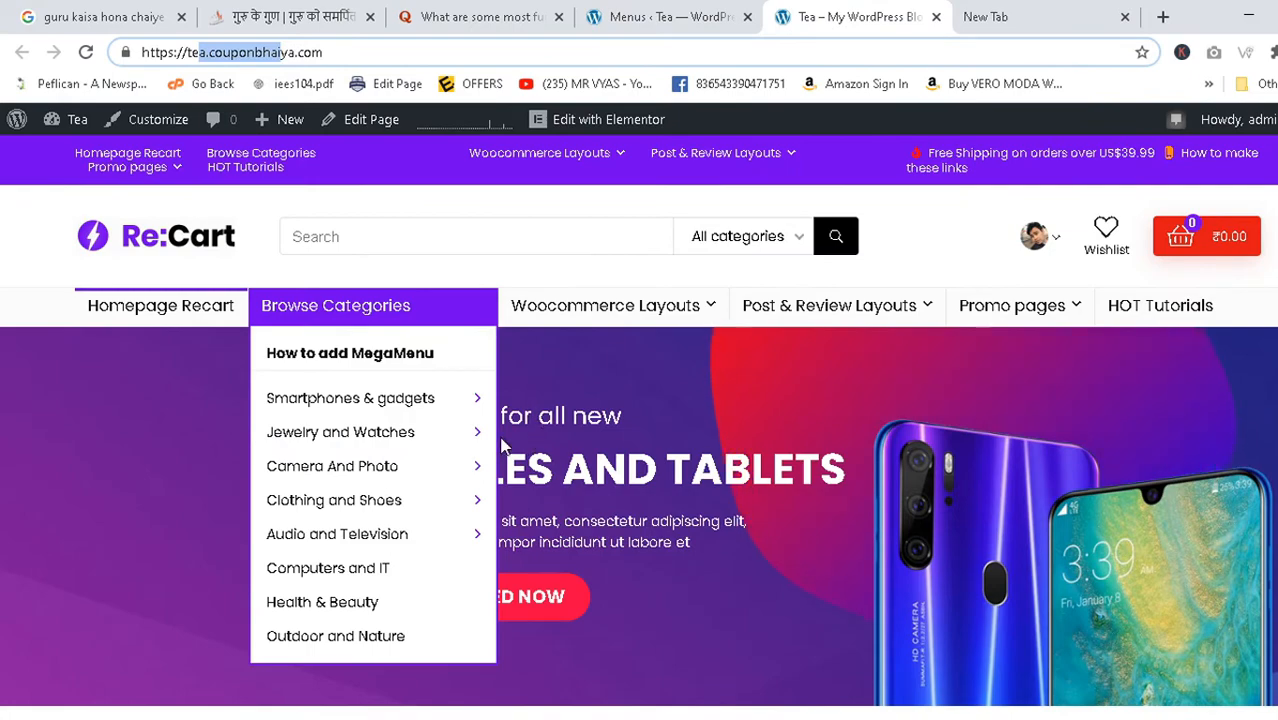
pyautogui.moveTo(115, 508)
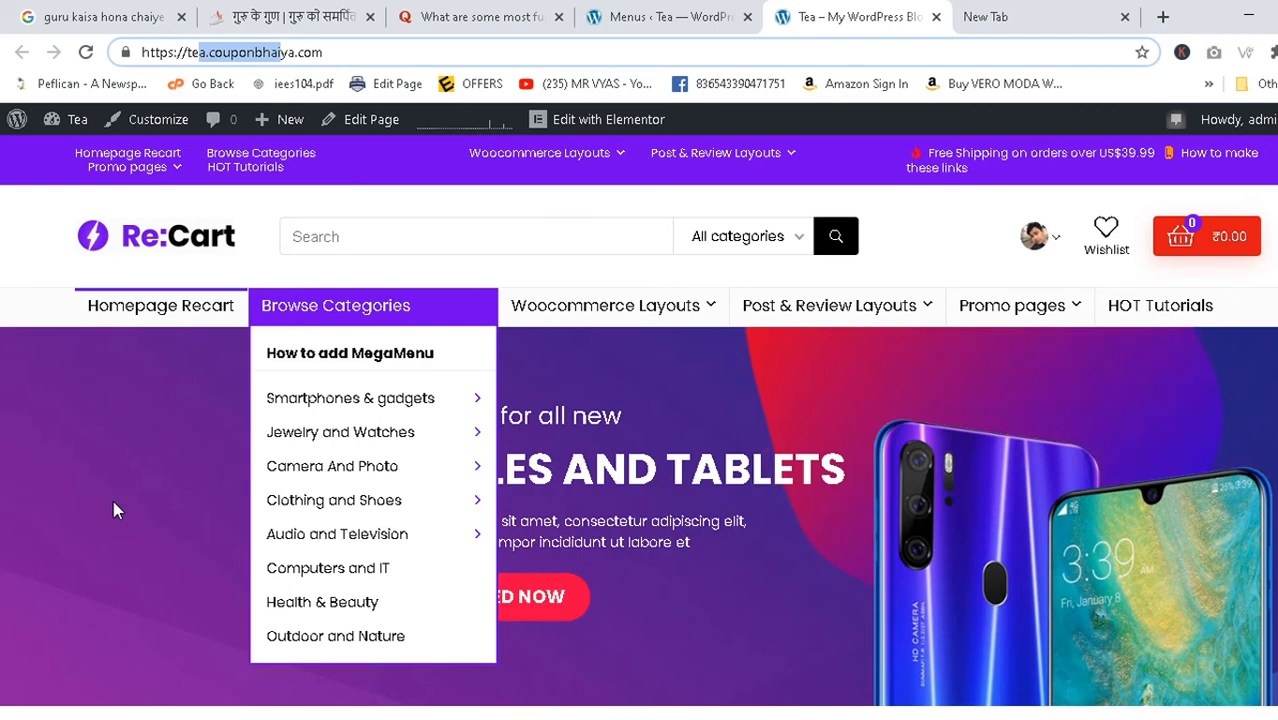
pyautogui.moveTo(150, 495)
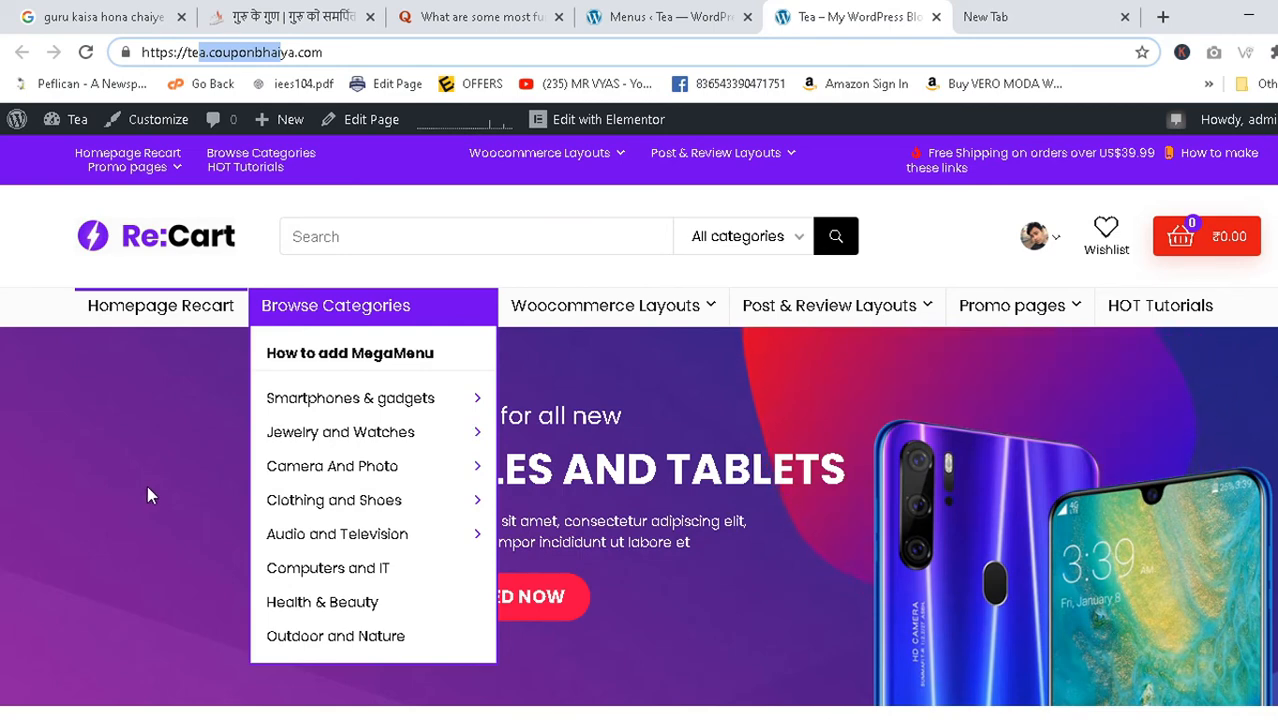
pyautogui.moveTo(183, 531)
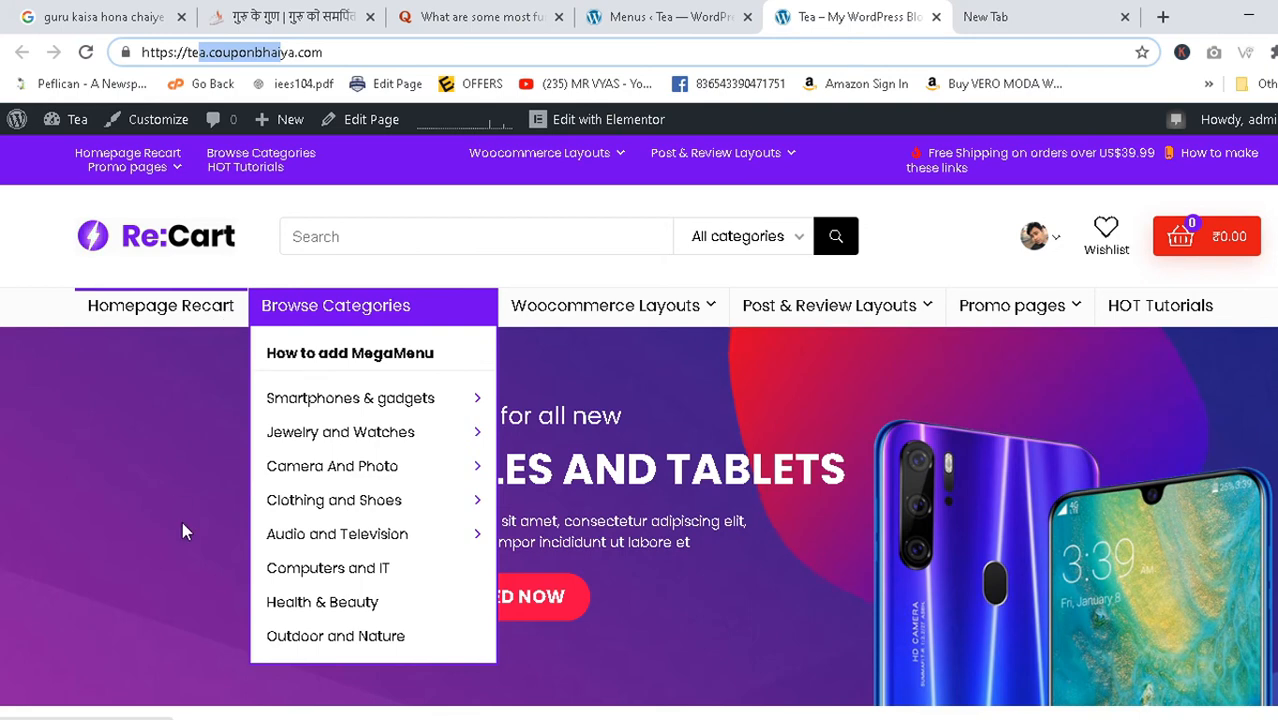
pyautogui.moveTo(165, 520)
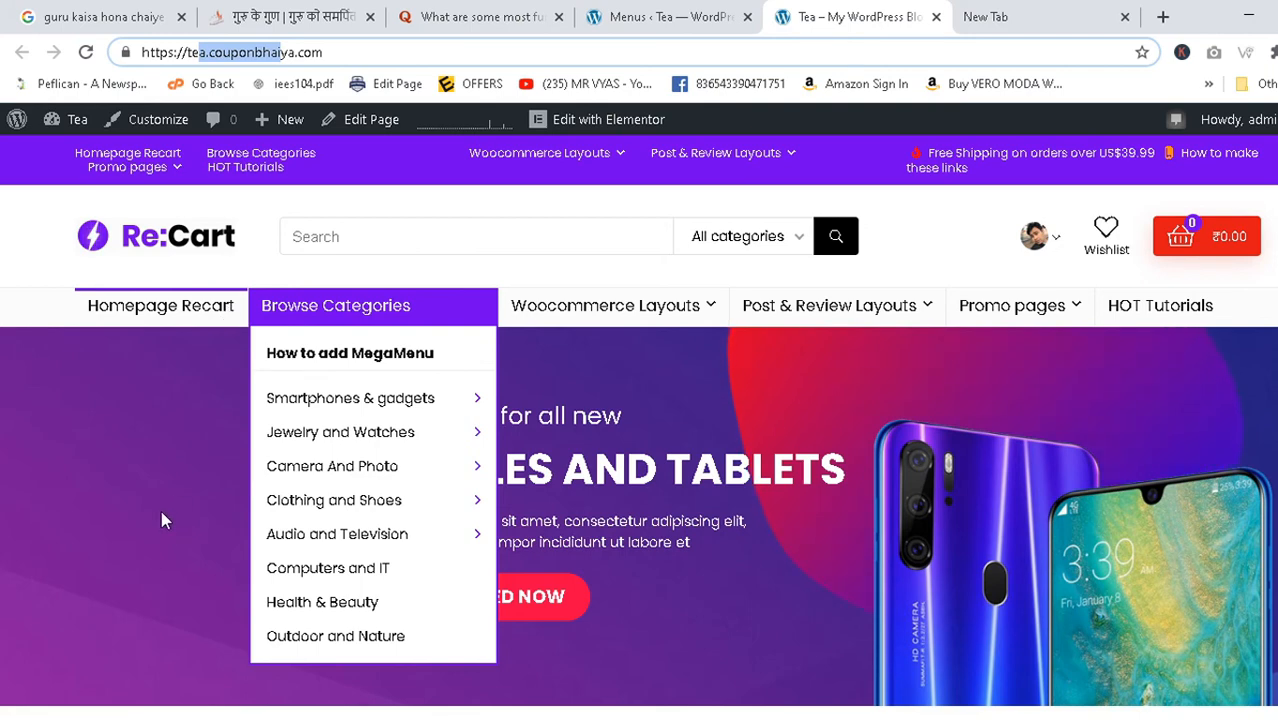
pyautogui.moveTo(197, 562)
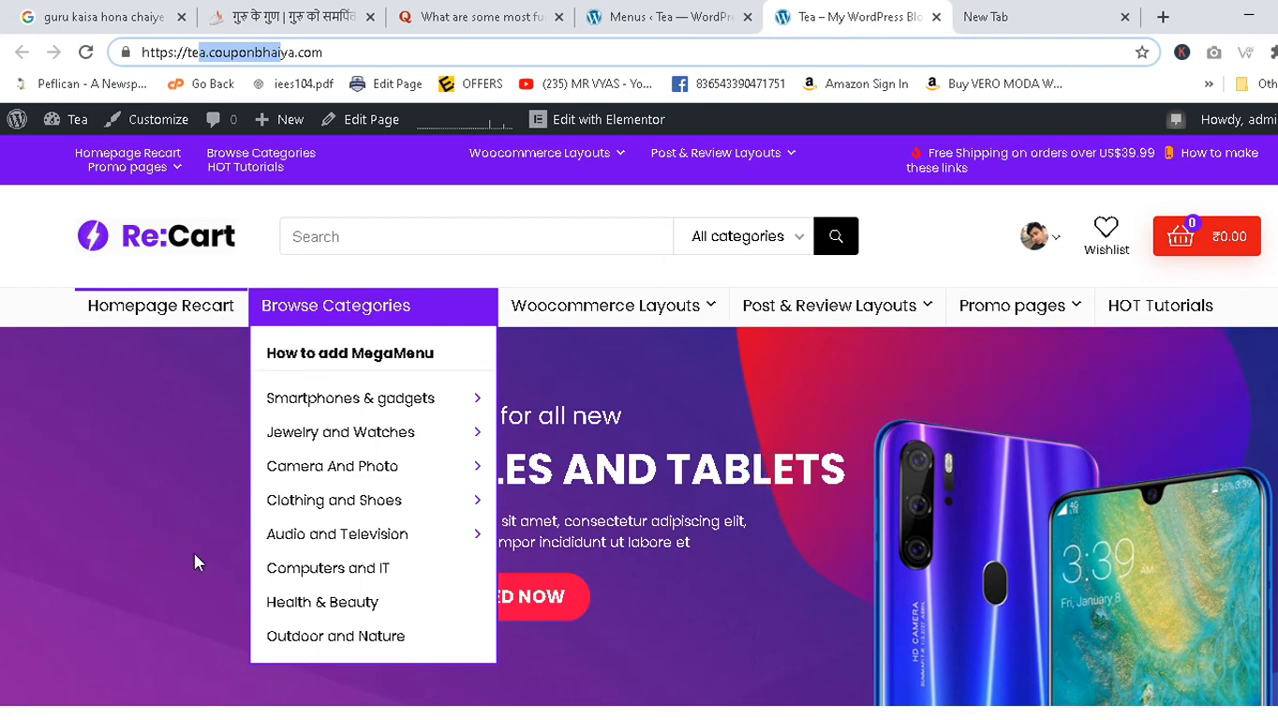
pyautogui.moveTo(334, 500)
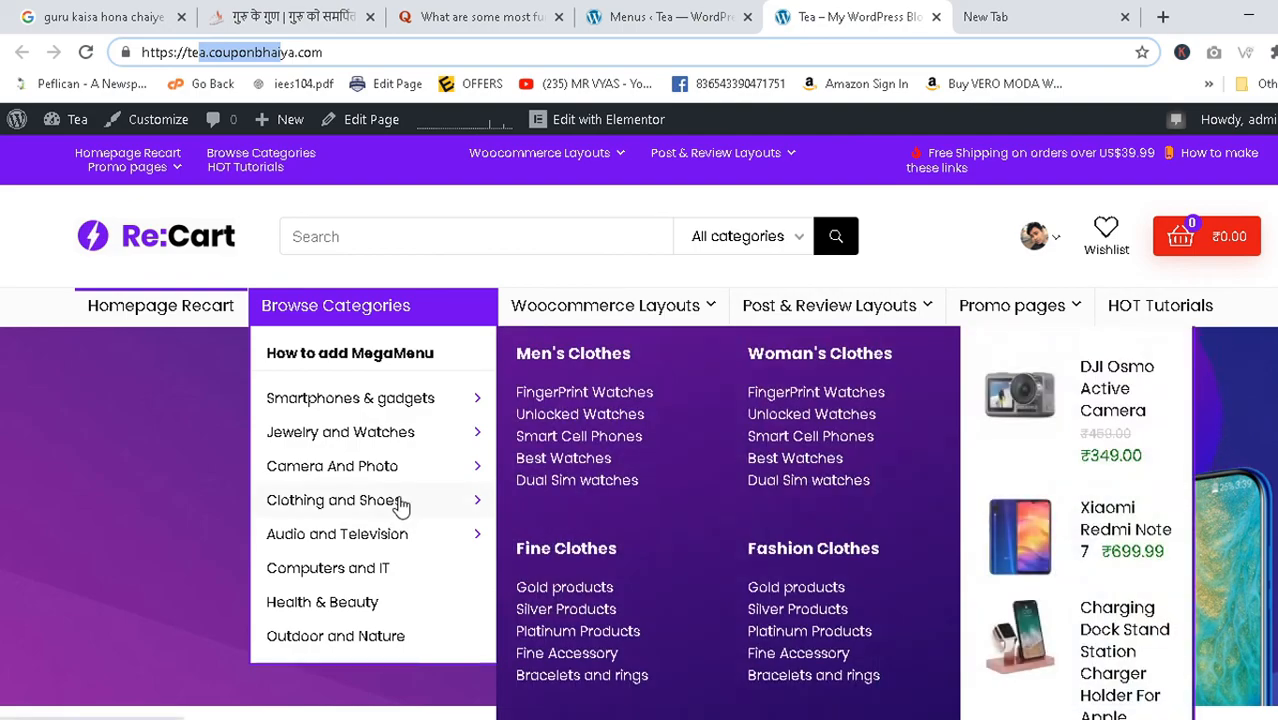